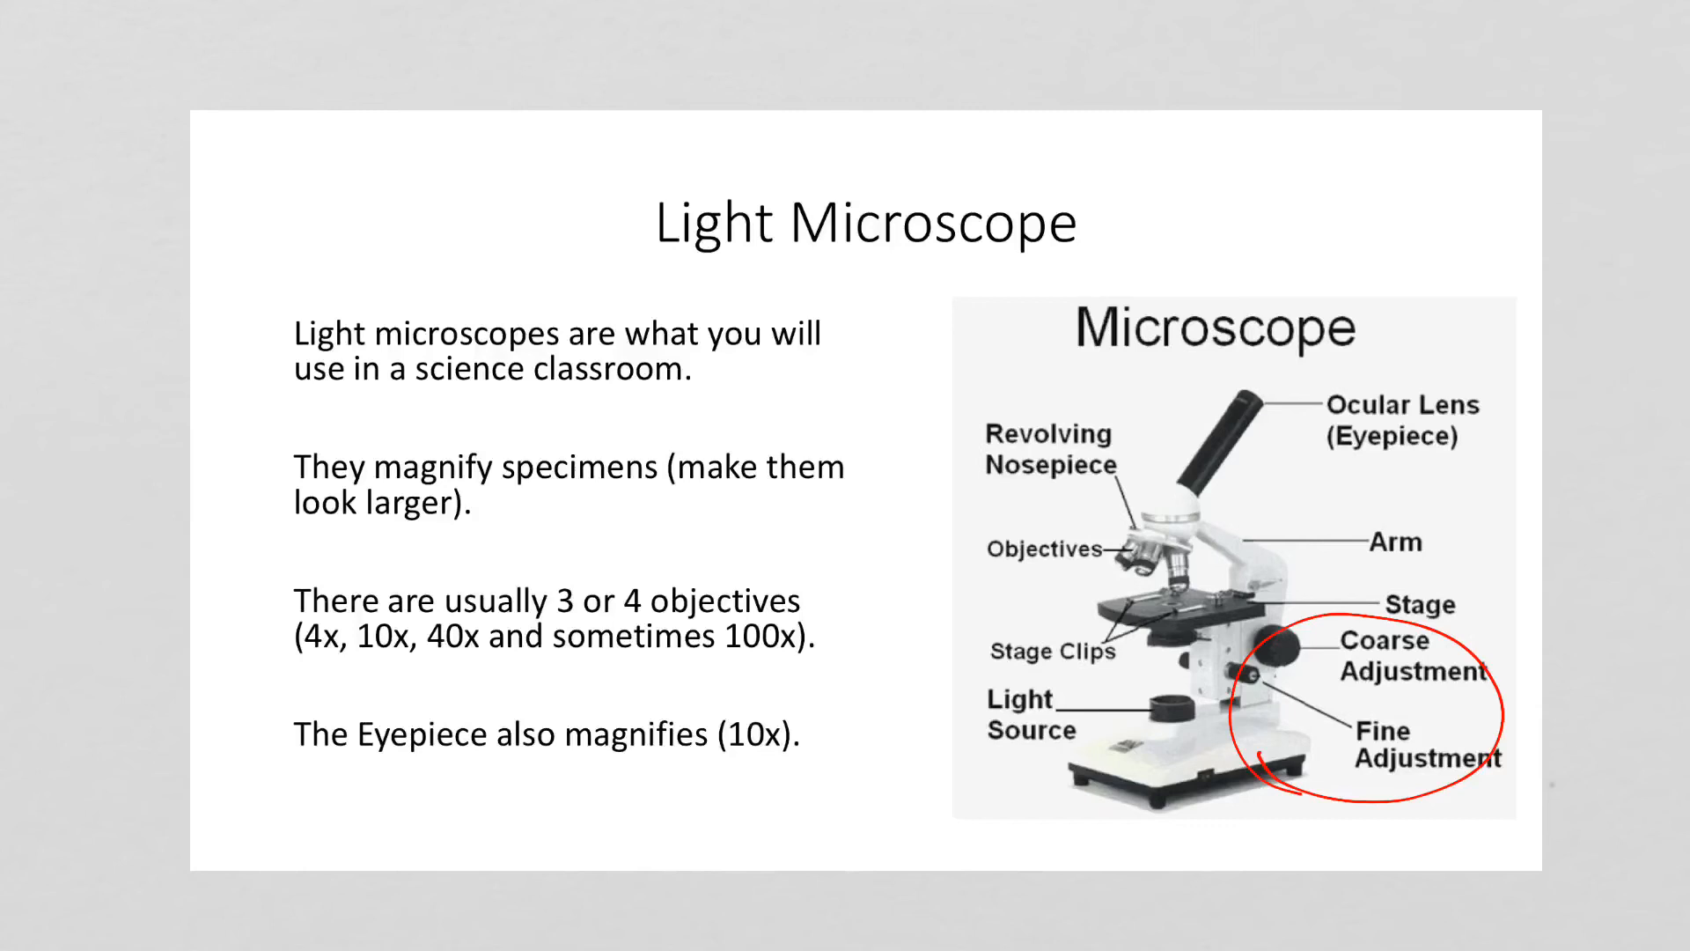
# Draw a blue double-headed arrow below the stage and circle the light source in blue ink.
pyautogui.moveTo(1218, 690); pyautogui.dragTo(1219, 625)
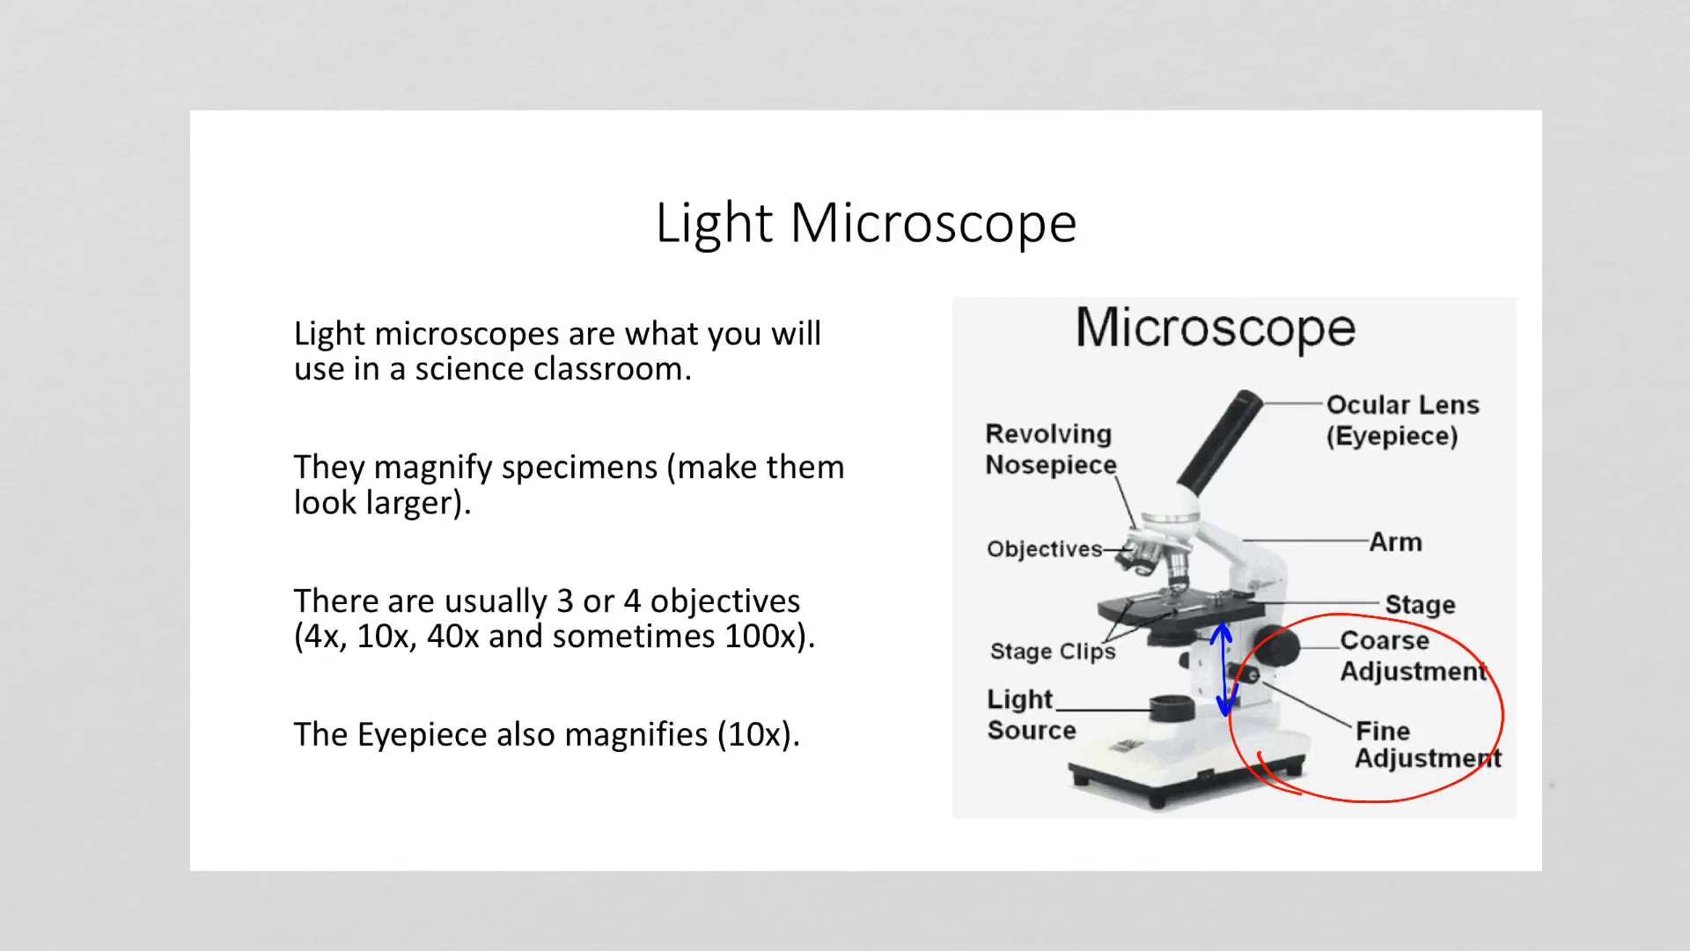
pyautogui.moveTo(1089, 701); pyautogui.dragTo(1175, 722)
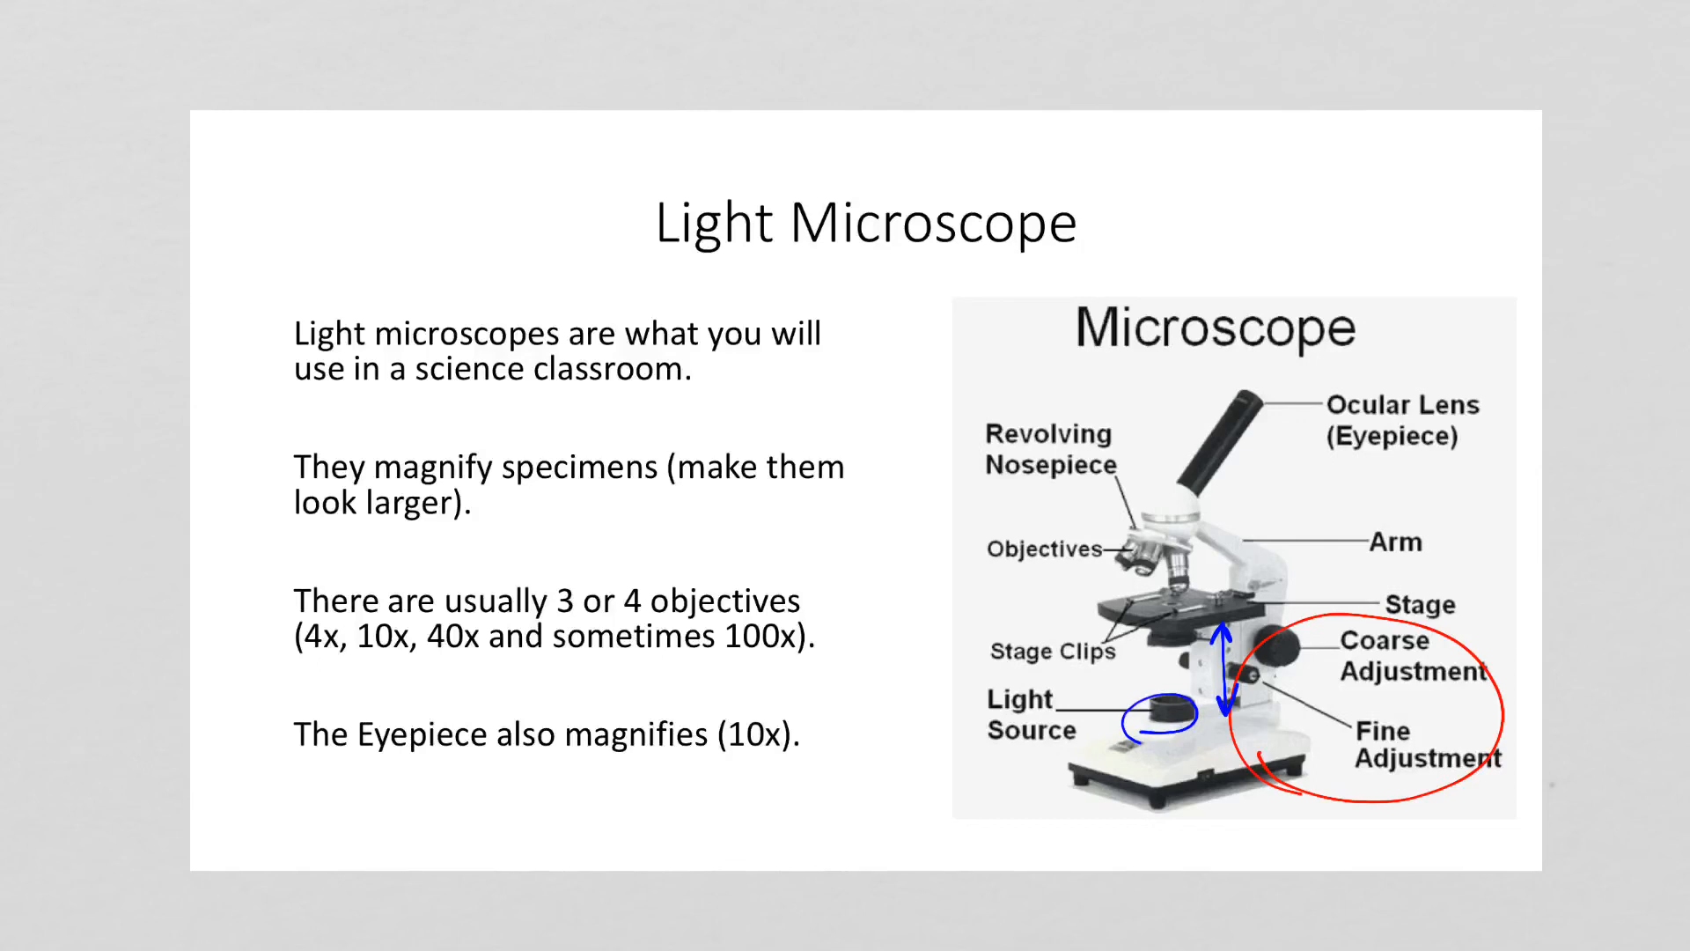